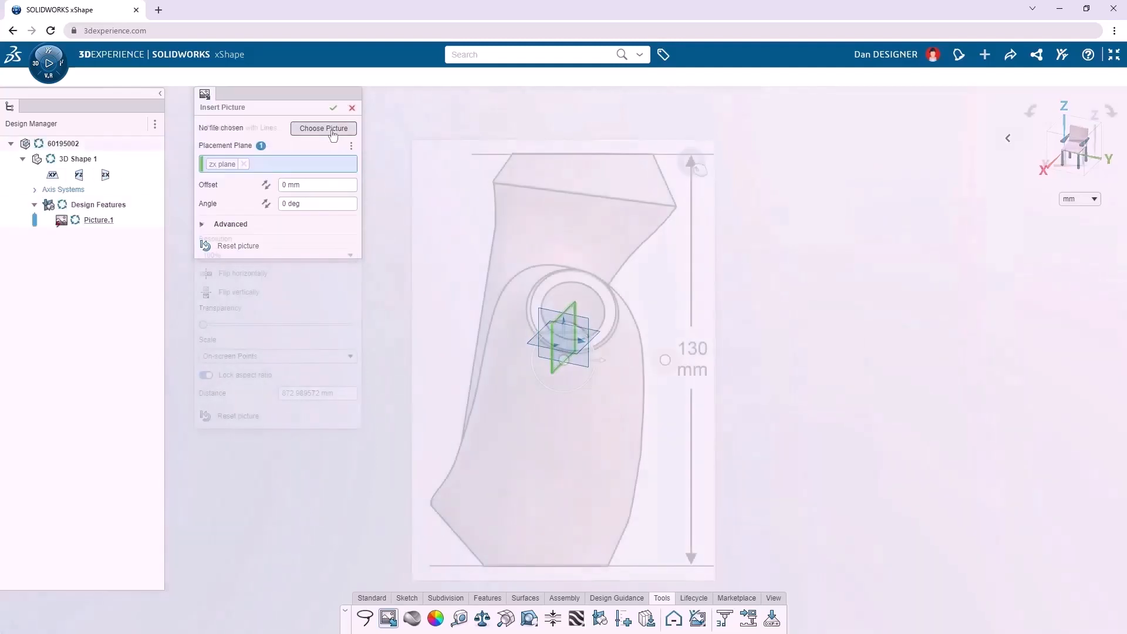
Place the grip side-view picture scaled to 130 mm and add a subdivision box with adjusted divisions over it
left_click(324, 128)
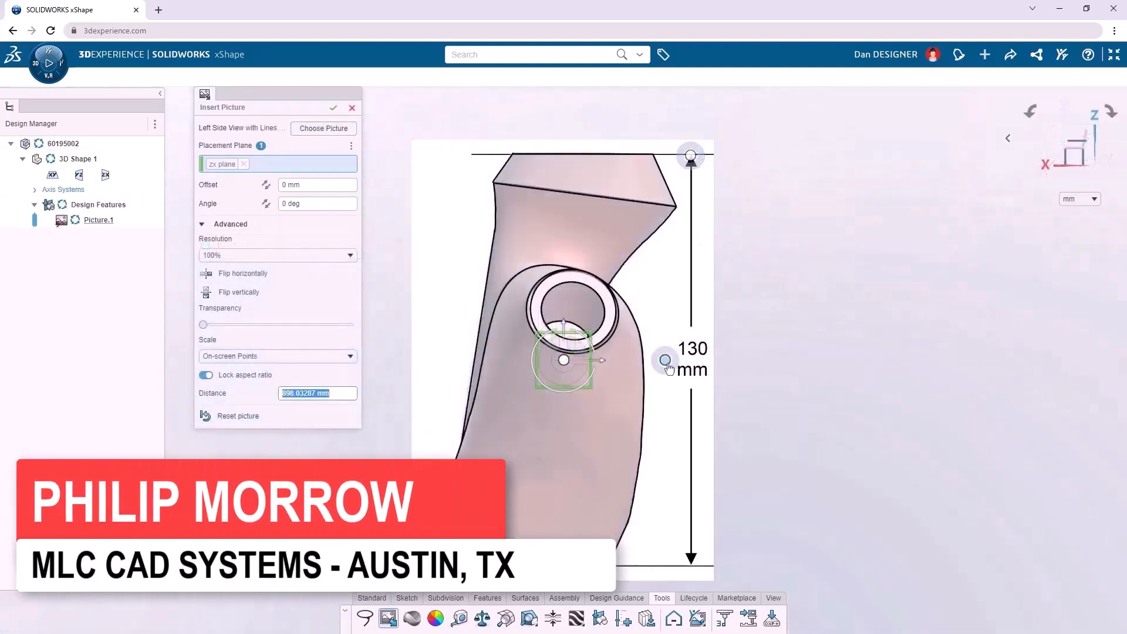
left_click_drag(666, 360, 690, 564)
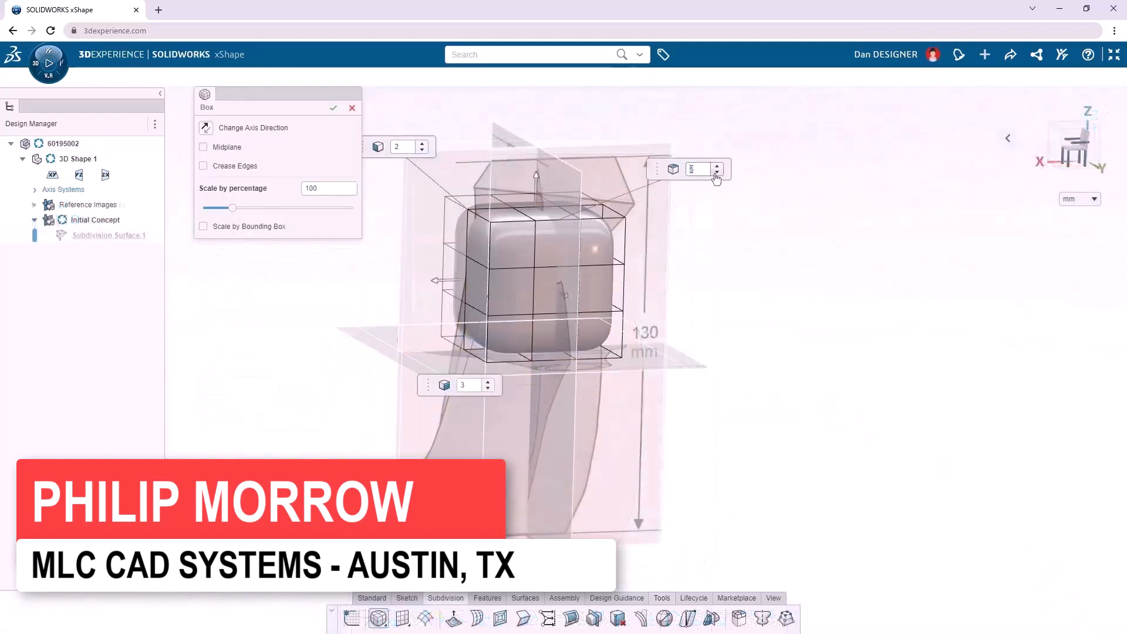
left_click(204, 225)
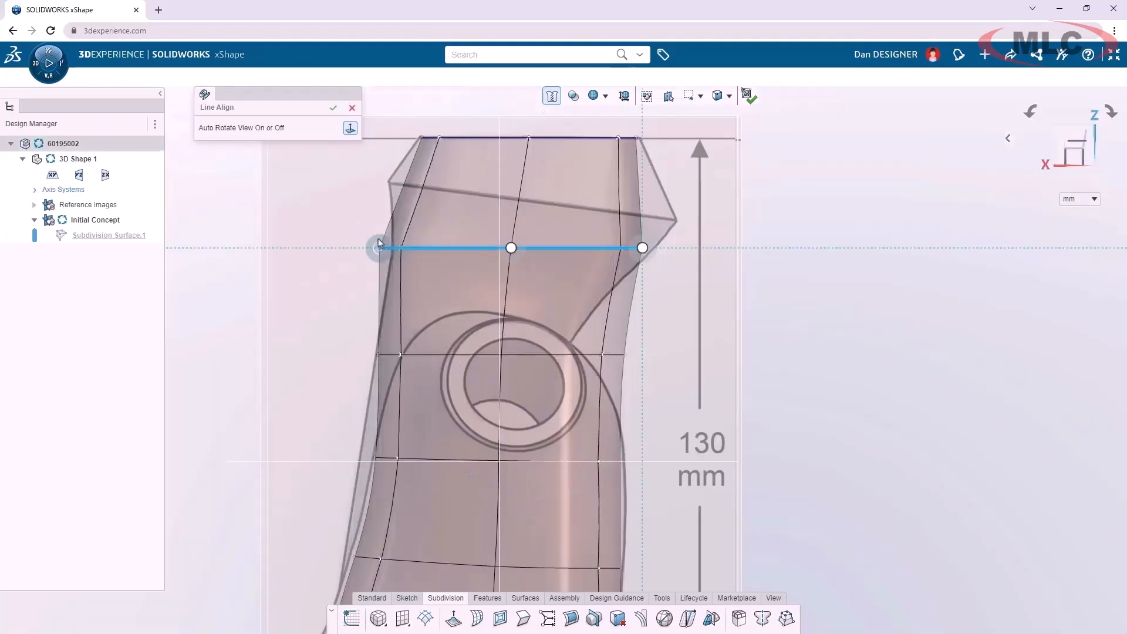
Line-align the top cage row to the outline and crease the edge where the bulge meets the body
left_click_drag(641, 247, 659, 240)
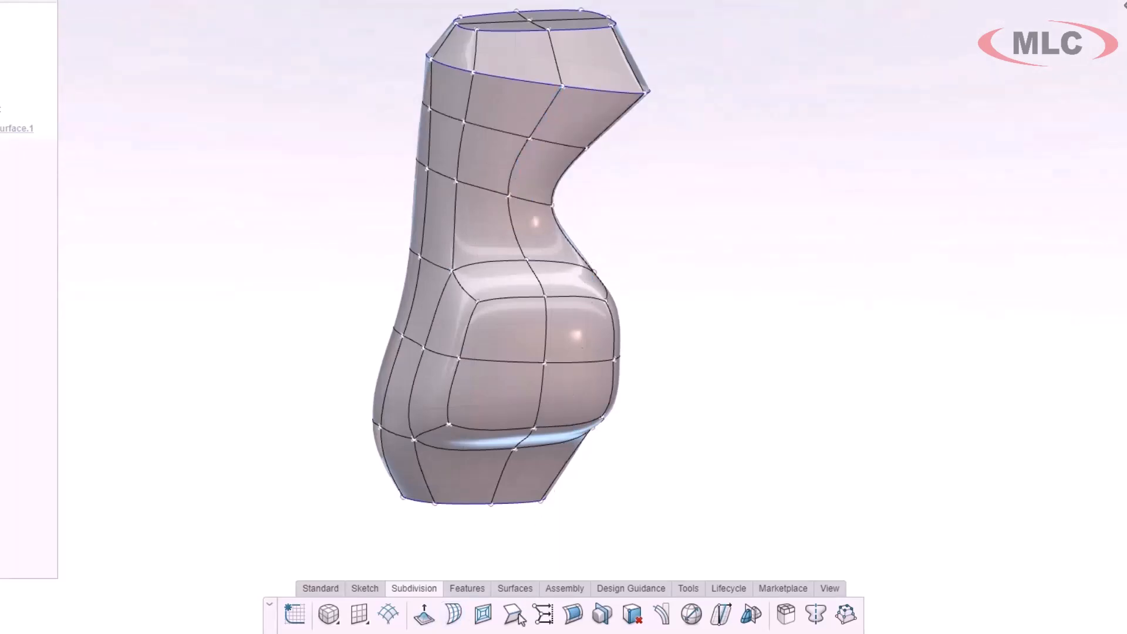
left_click(513, 615)
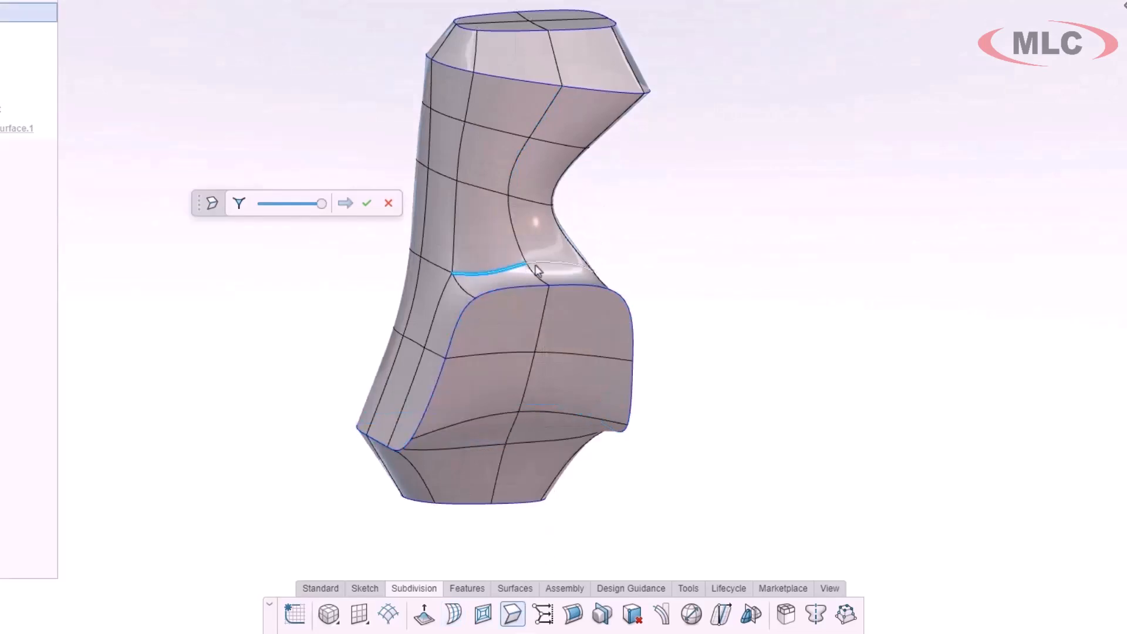
left_click(239, 202)
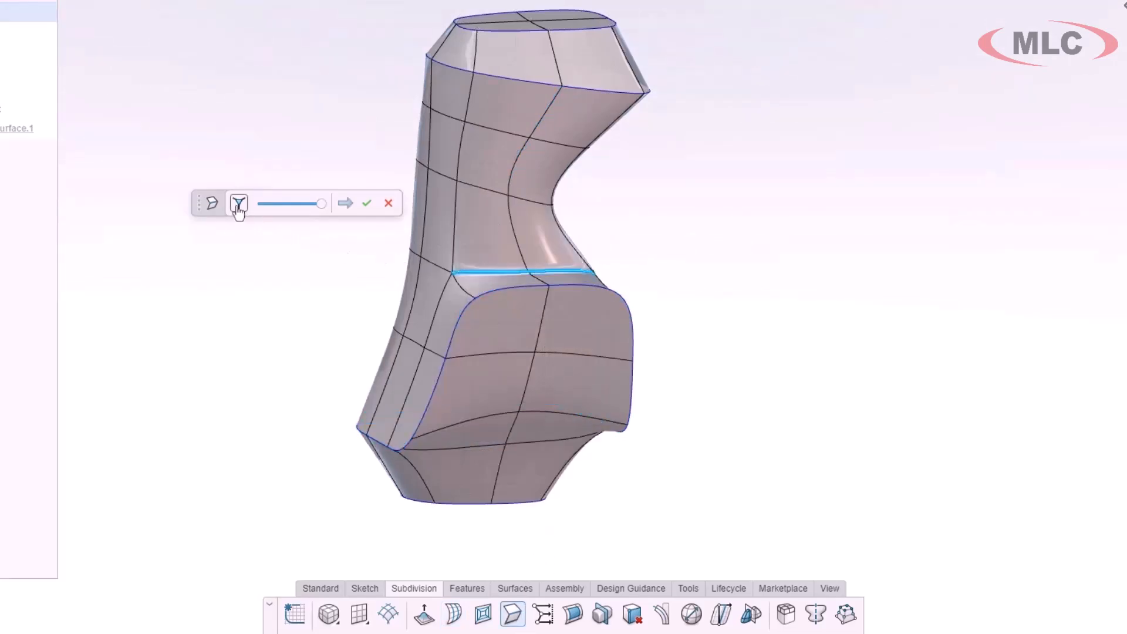
left_click_drag(320, 203, 305, 204)
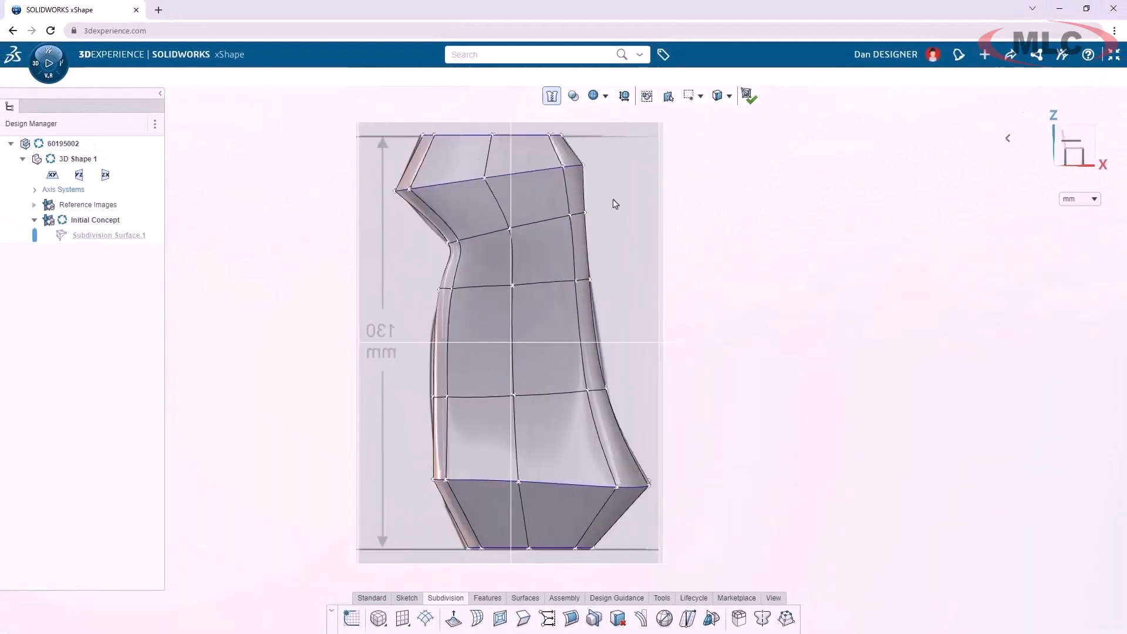
Knit the grip subdivision and paste a copy into a new concept scaled to 104 percent
left_click(573, 95)
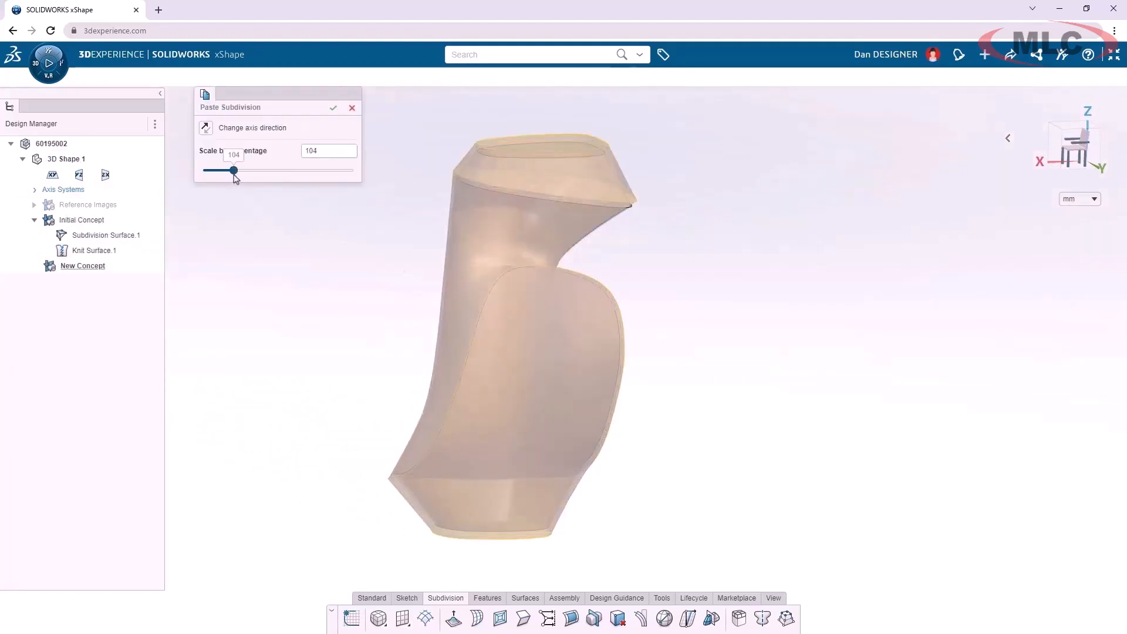
left_click(333, 108)
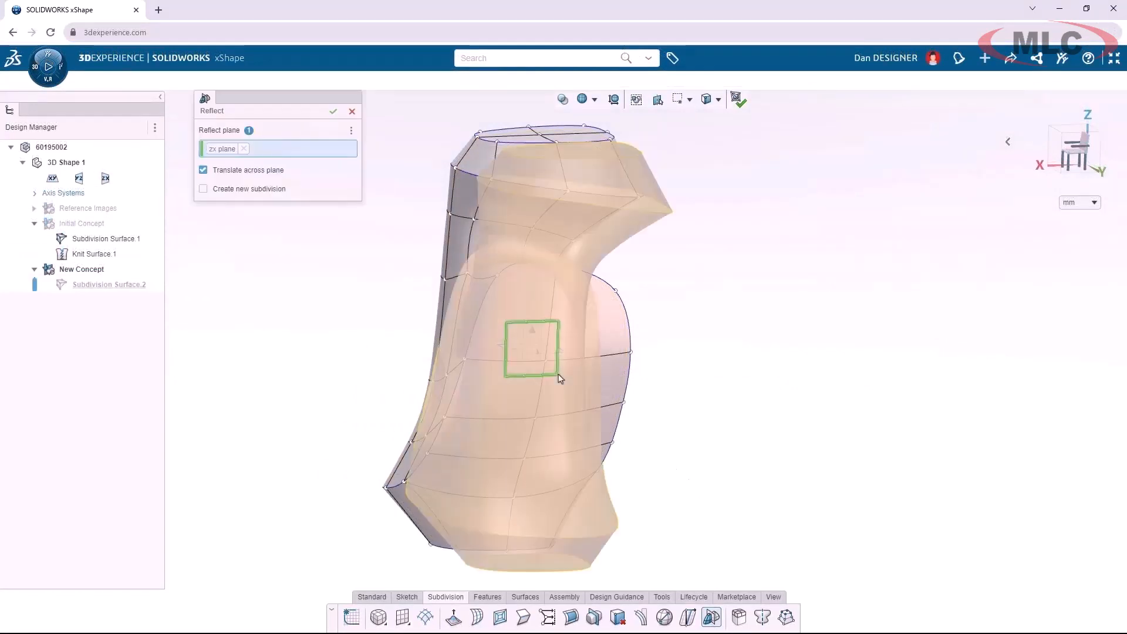
Reflect the copy across the zx plane, cut an XY section and run the colour surface analysis
left_click(332, 111)
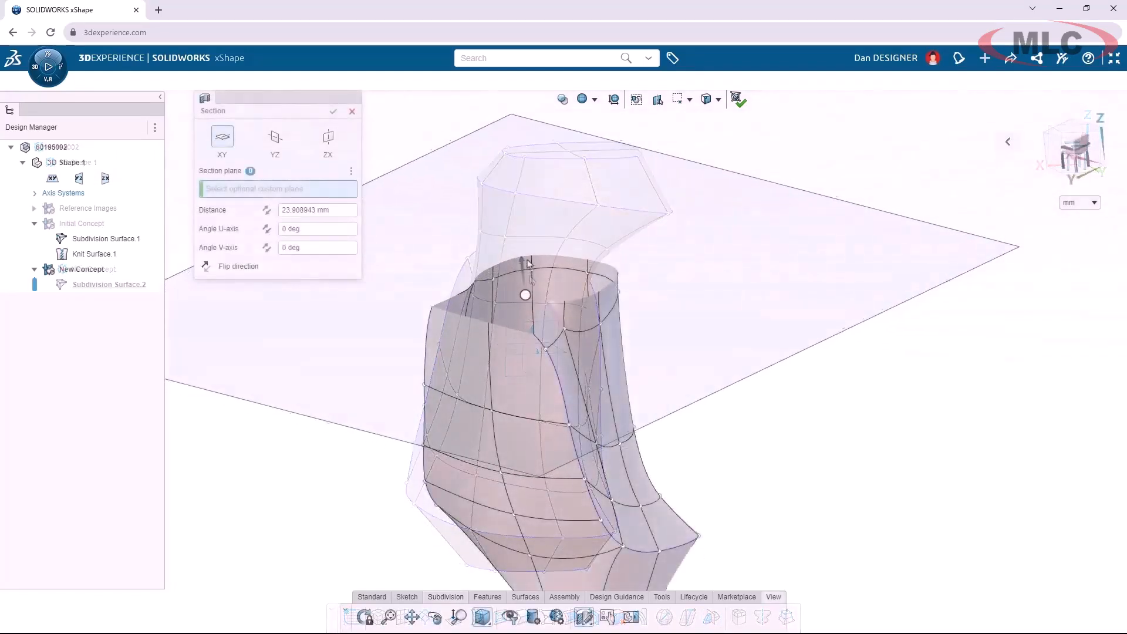
left_click(332, 112)
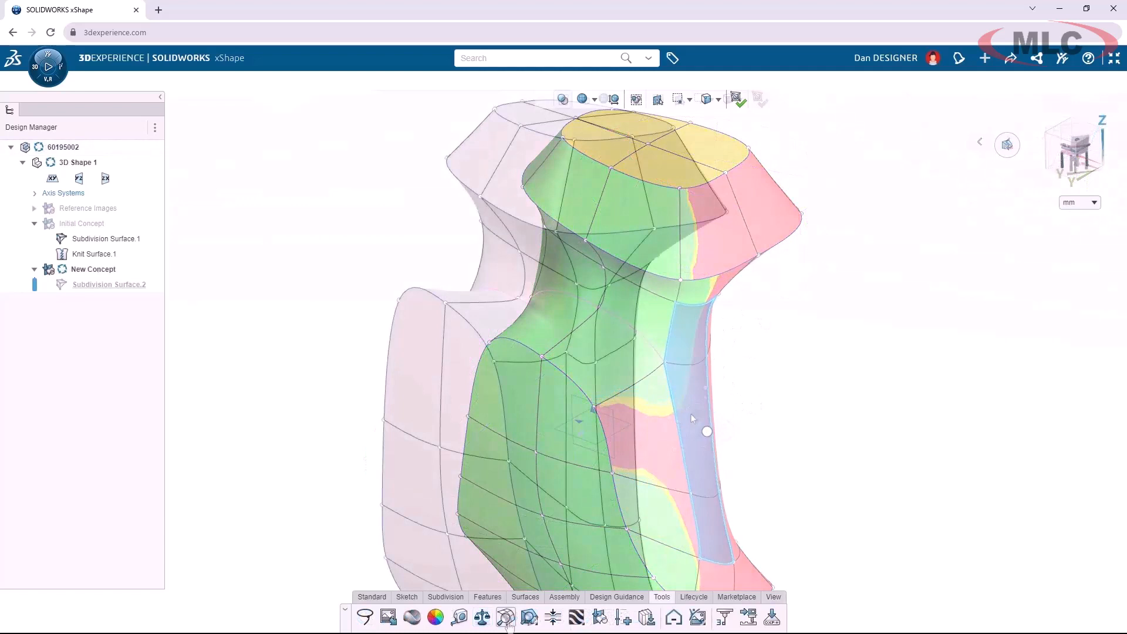
left_click(506, 617)
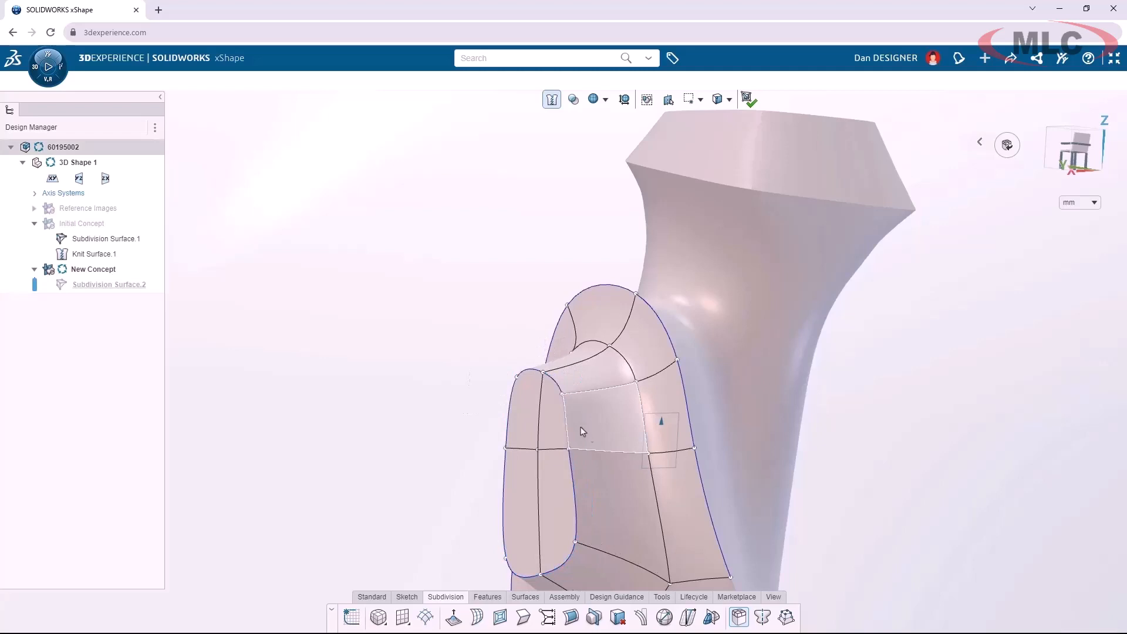
Extrude the side faces into a branch and tilt its end about 7° with a 43 mm soft-selection radius
left_click(582, 432)
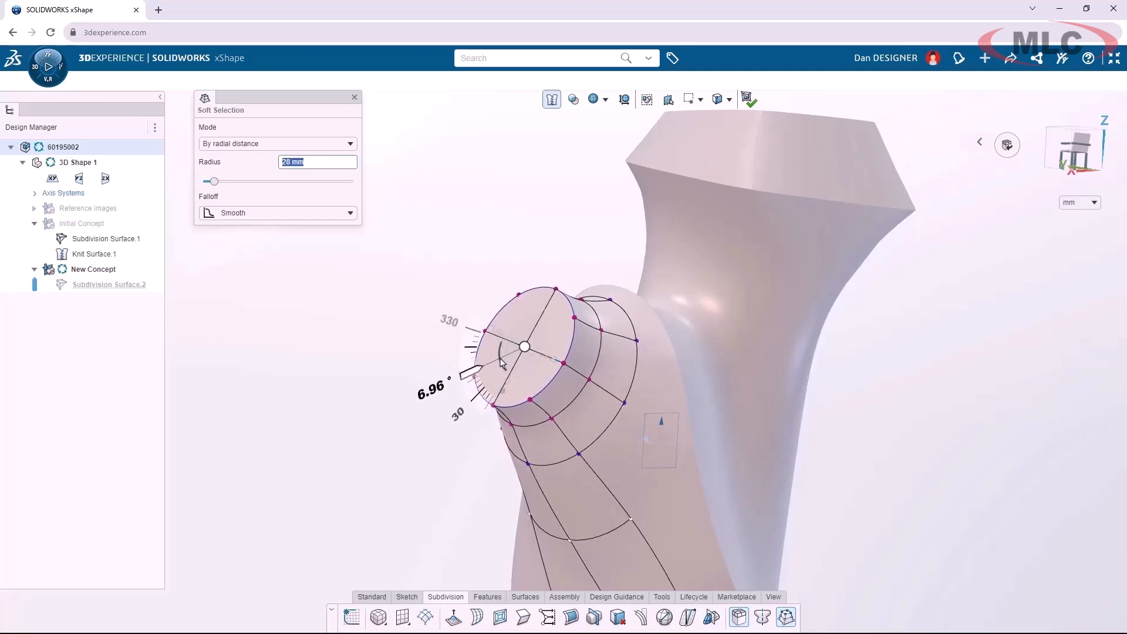
left_click_drag(214, 181, 218, 182)
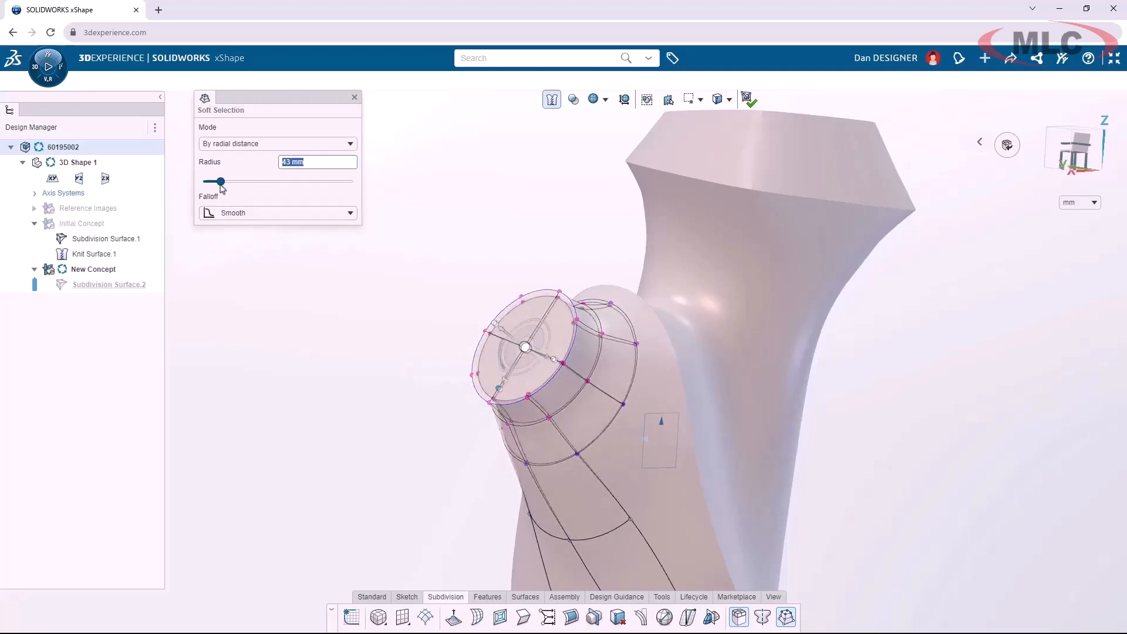
left_click_drag(219, 182, 214, 182)
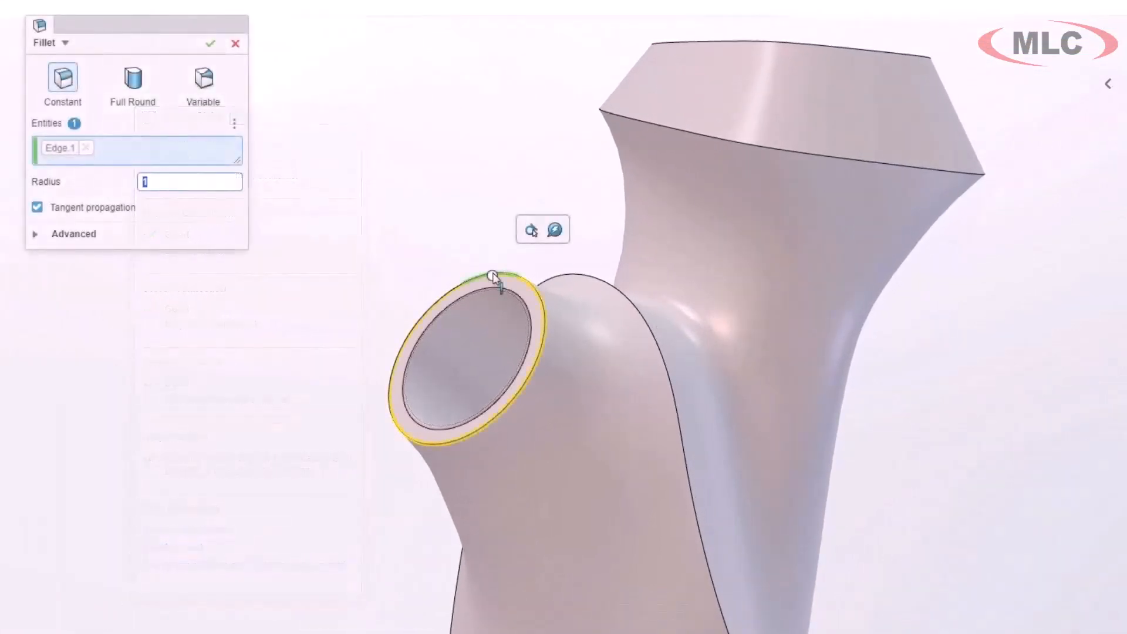
Fillet the tube rim and extrude the ring boss profiles on the side
left_click(64, 43)
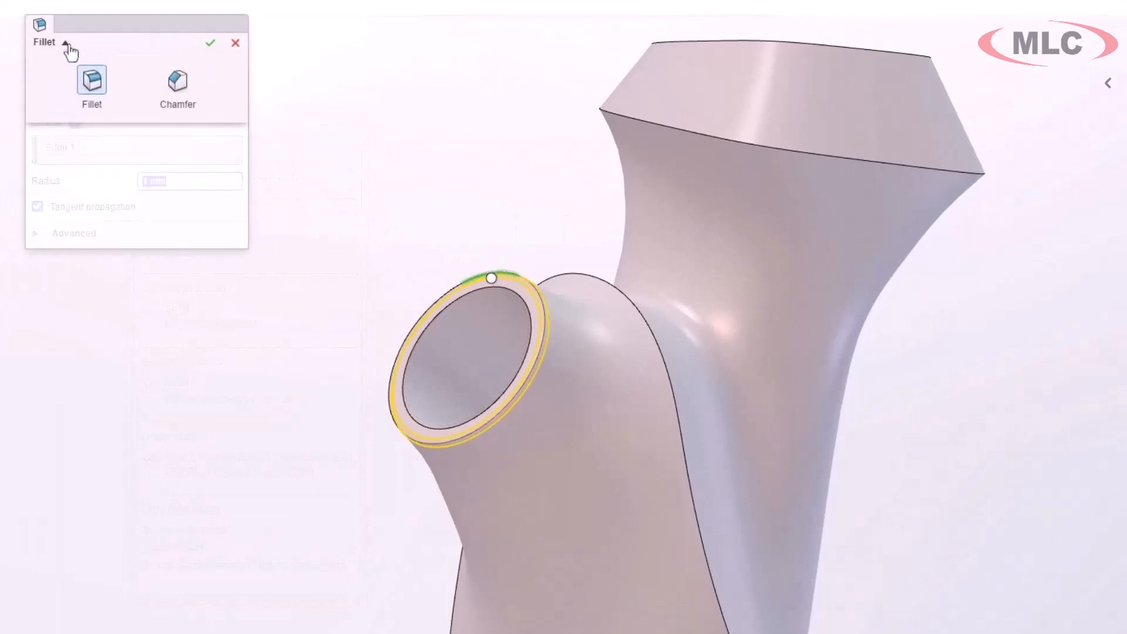
left_click(178, 86)
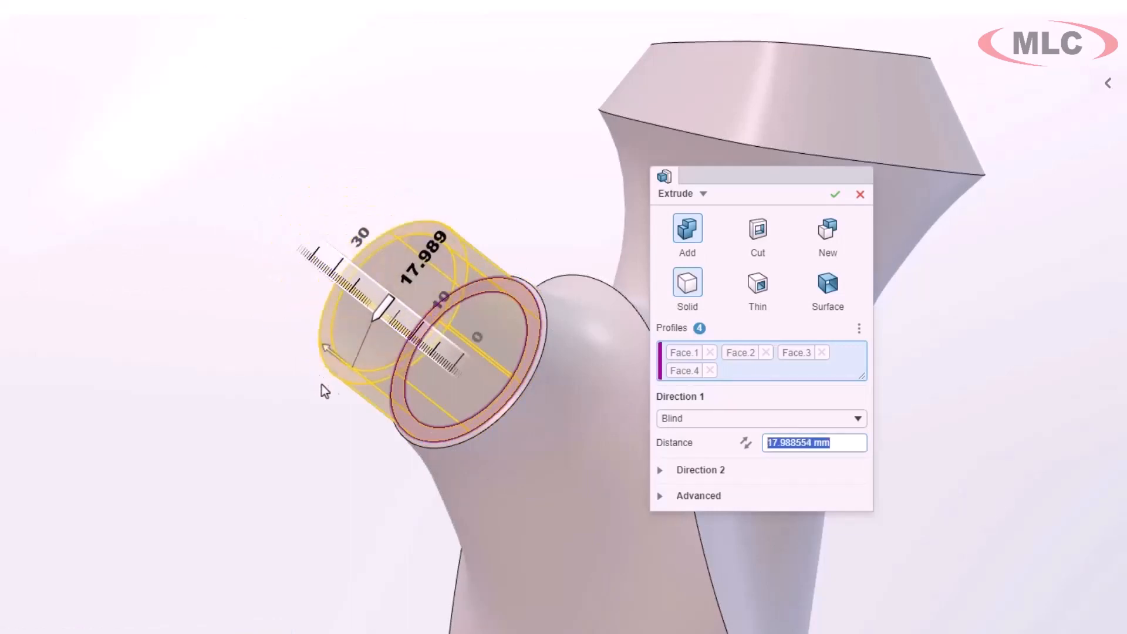
left_click(705, 193)
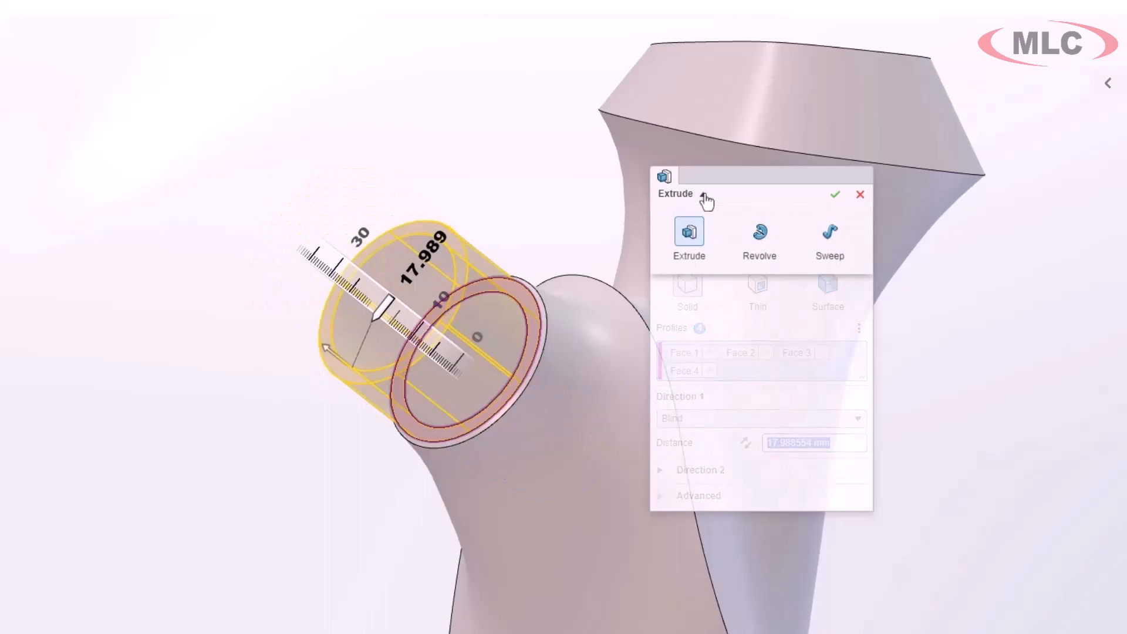
left_click(830, 238)
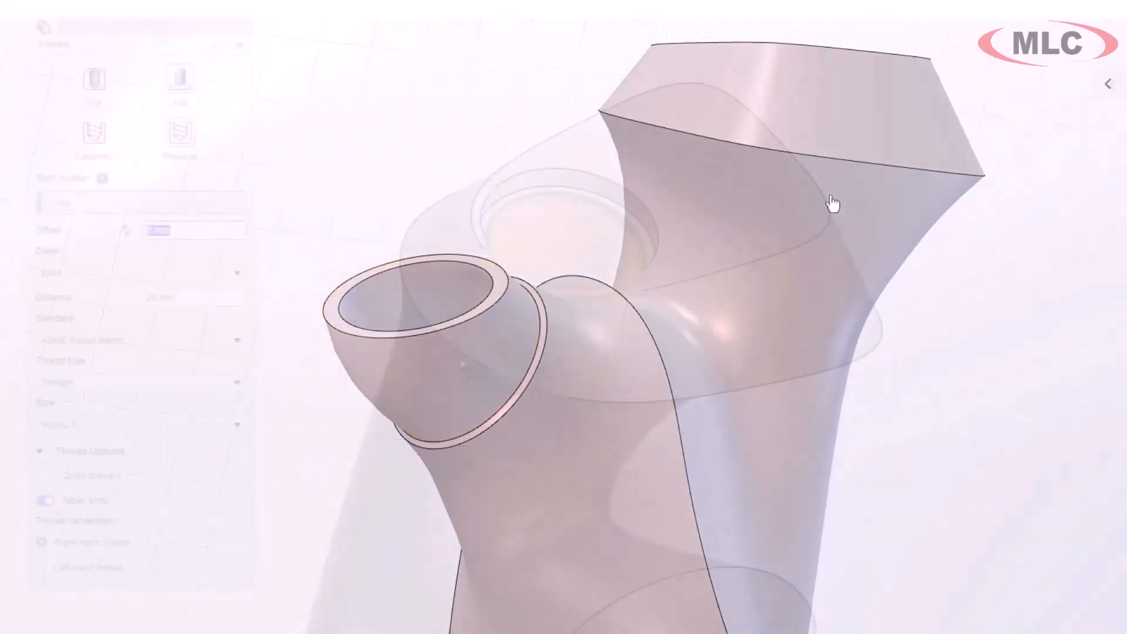
Add a physical M20x2.5 thread, 20 mm deep, on the top hole edge
left_click(236, 425)
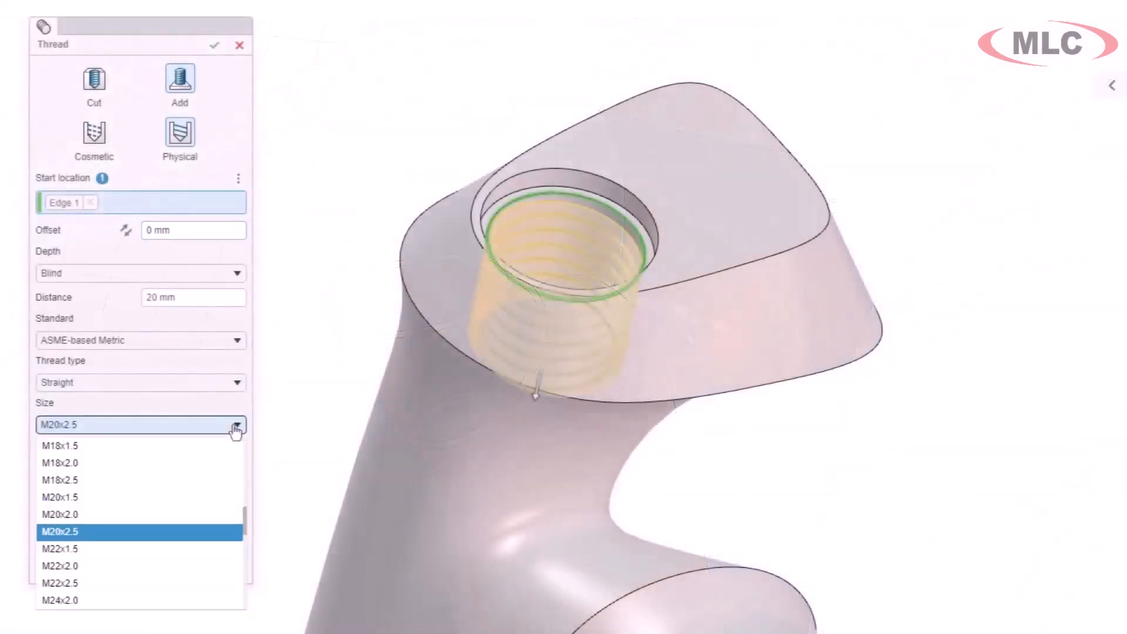
left_click(59, 565)
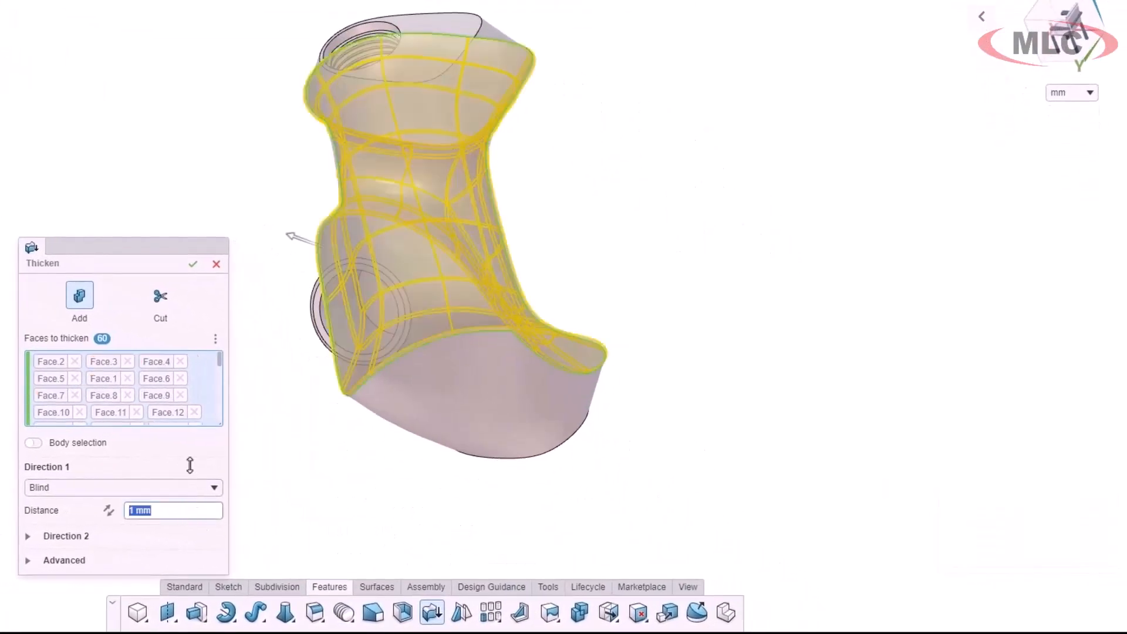
Thicken the grip faces 1 mm, make Thicken.1 the component 60195003 and create a new assembly
left_click(192, 264)
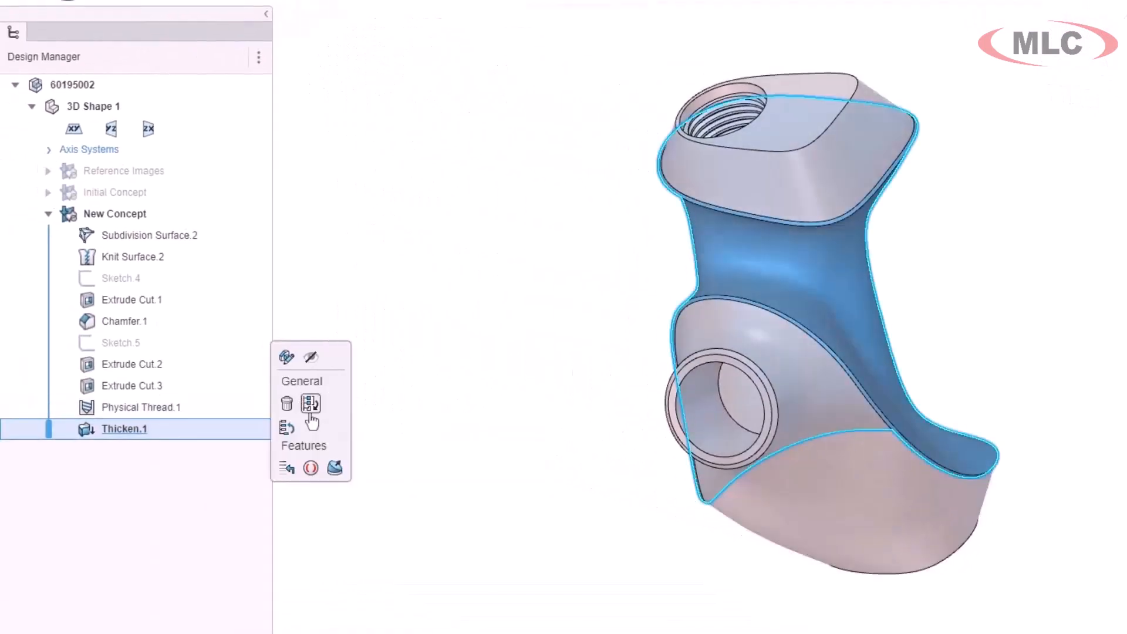
left_click(311, 404)
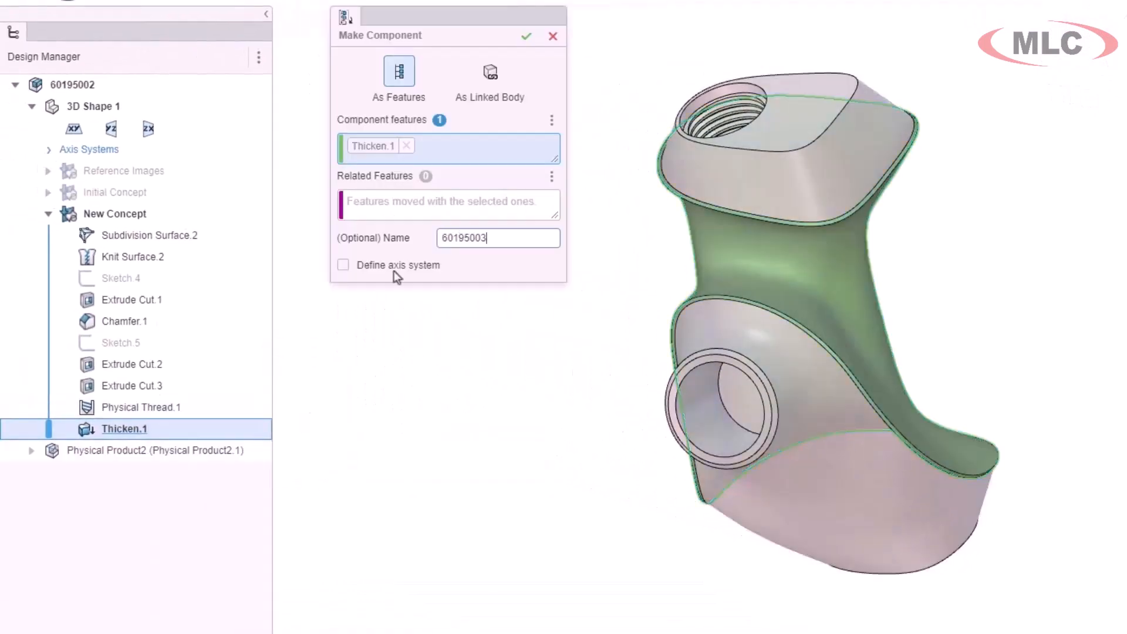
left_click(526, 36)
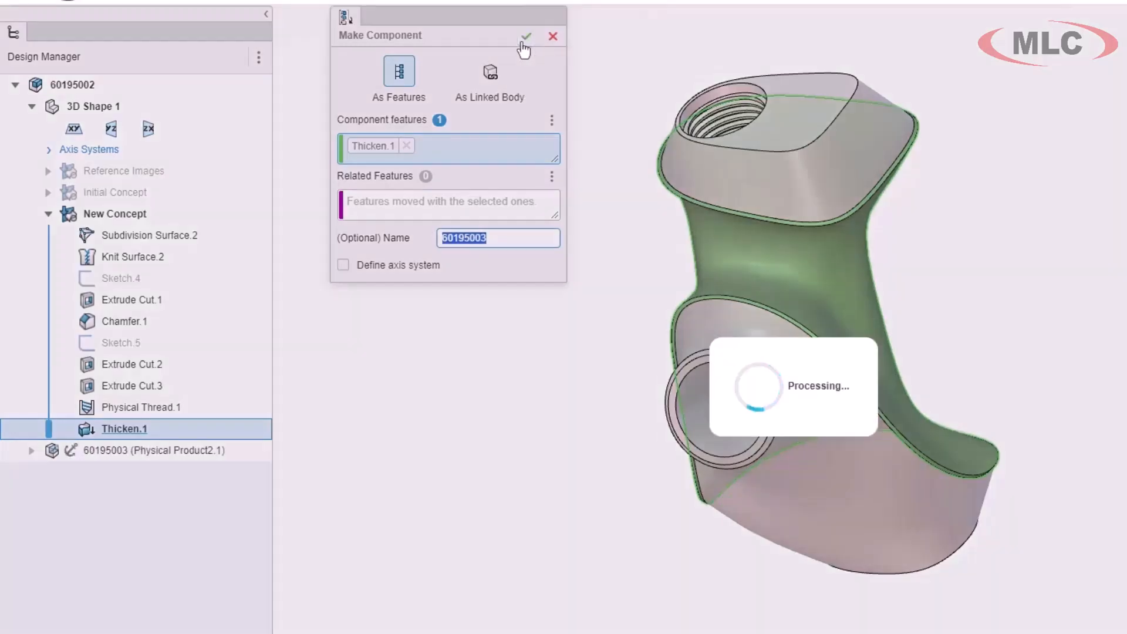
left_click(525, 36)
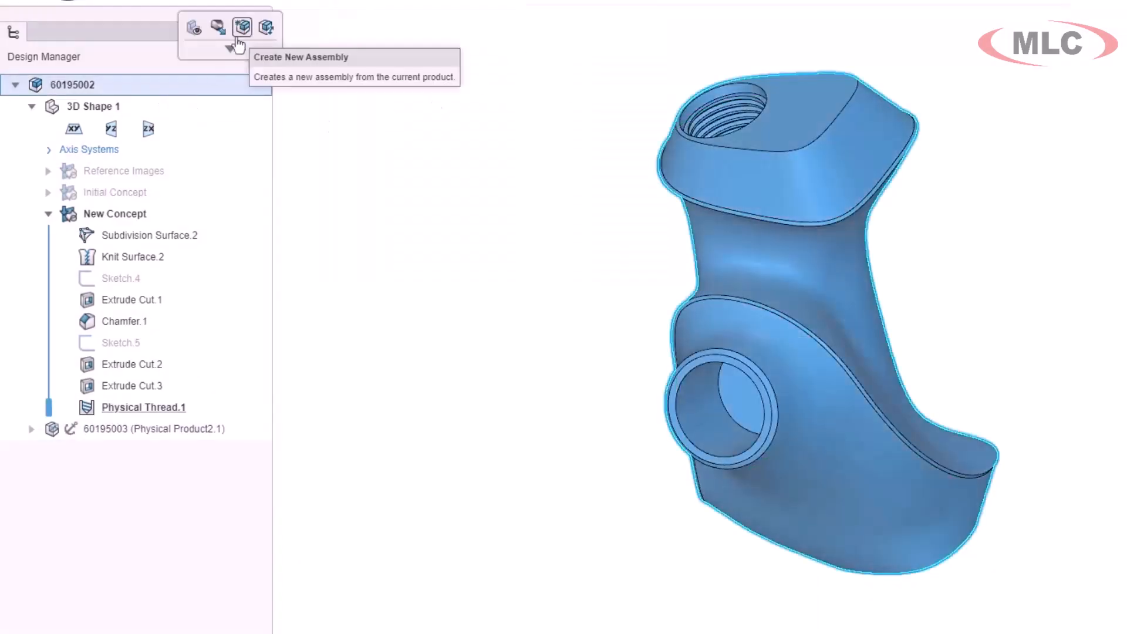
left_click(242, 28)
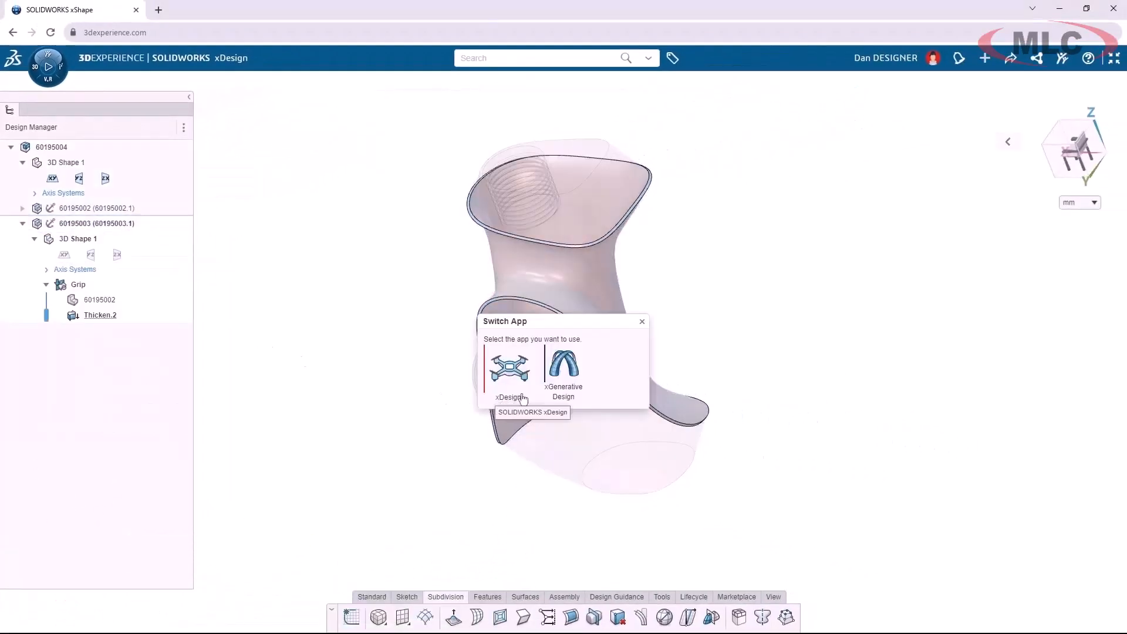
In xGenerative Design, add a Triangulate node on Offset.1 and lower its edge Length to 10 mm
left_click(564, 366)
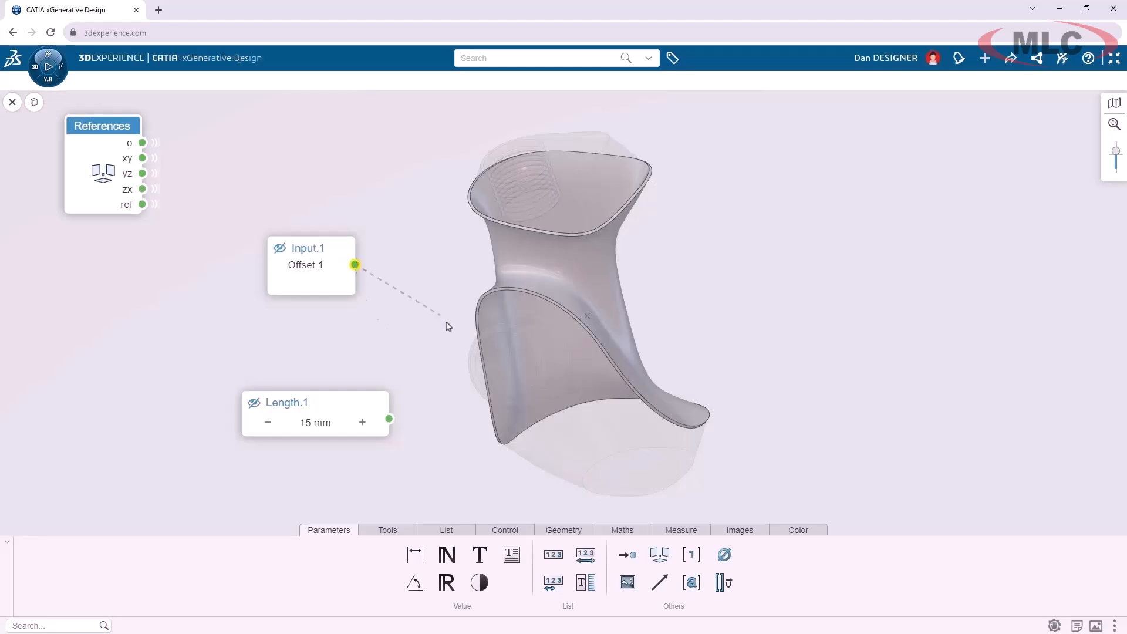
type("tria")
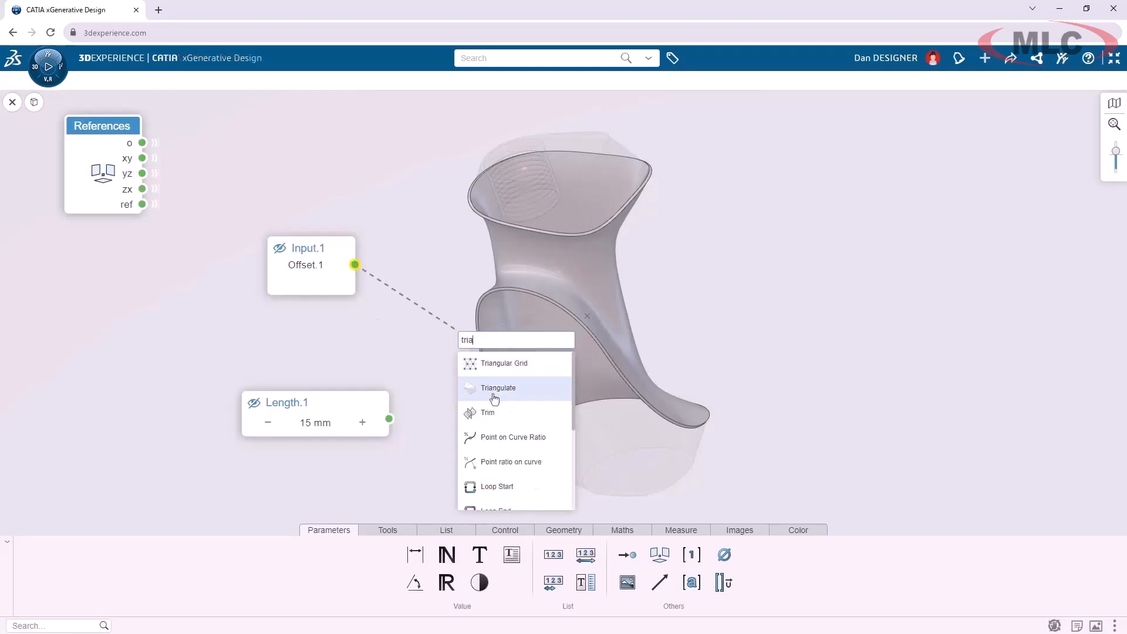
left_click(498, 388)
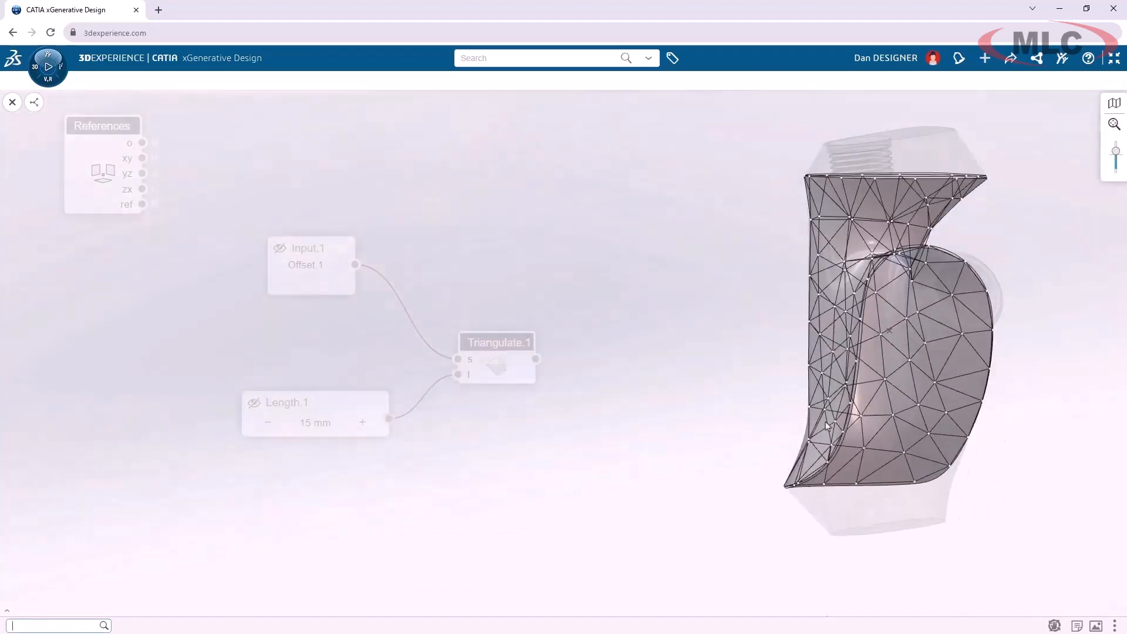
left_click(268, 422)
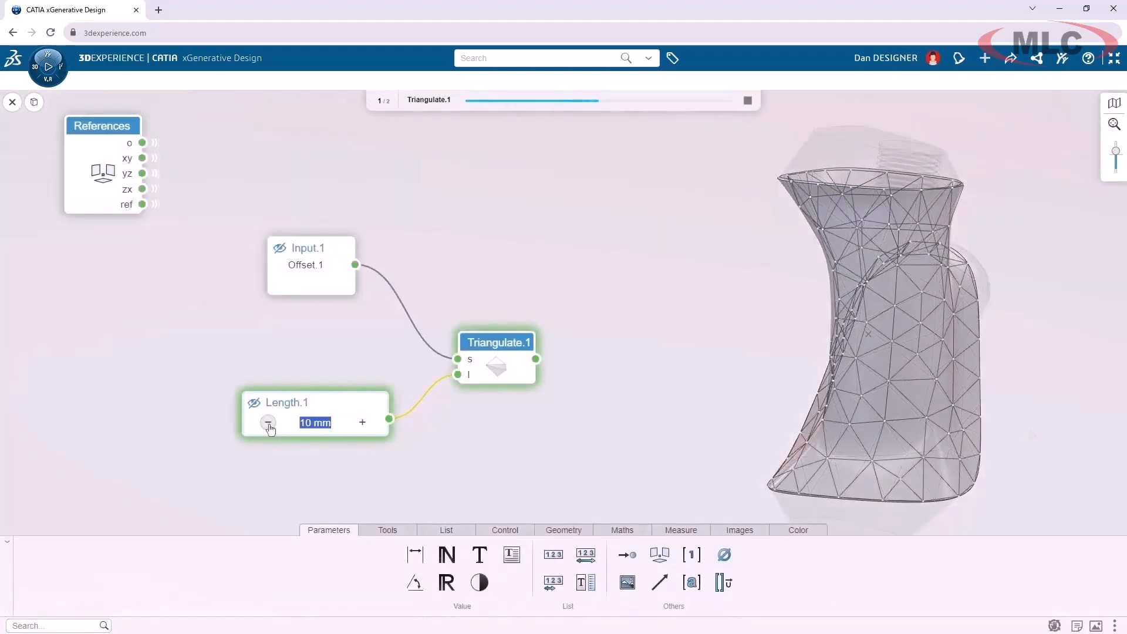
left_click(269, 423)
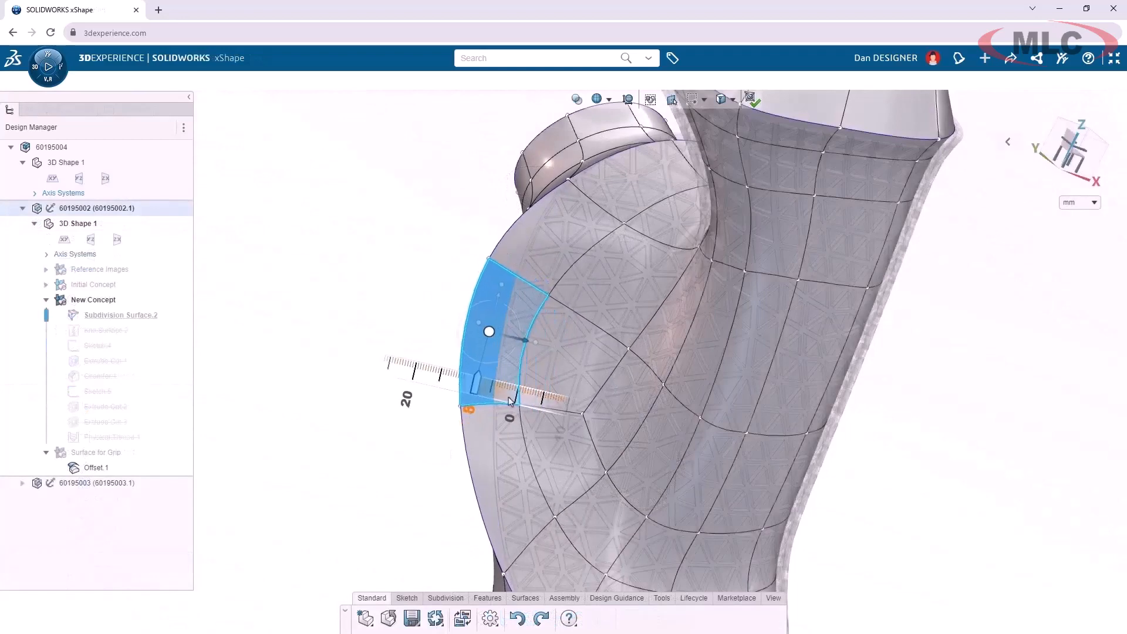
Reshape a grip face under the hexagon pattern and preview the 3D print with layers and support areas shown
left_click(752, 99)
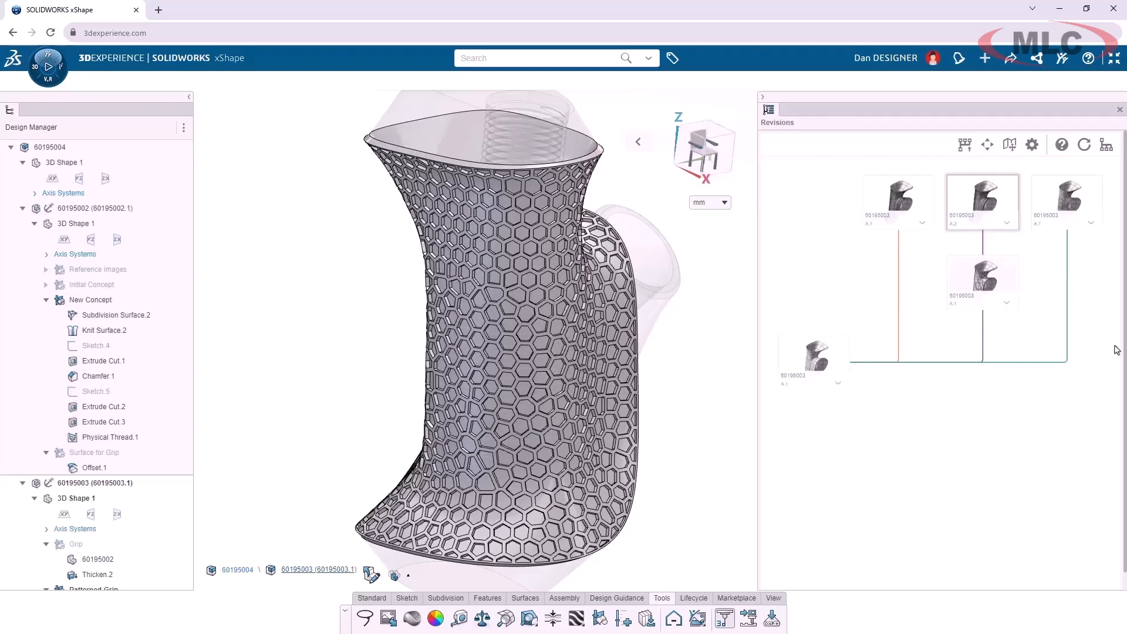
left_click(206, 178)
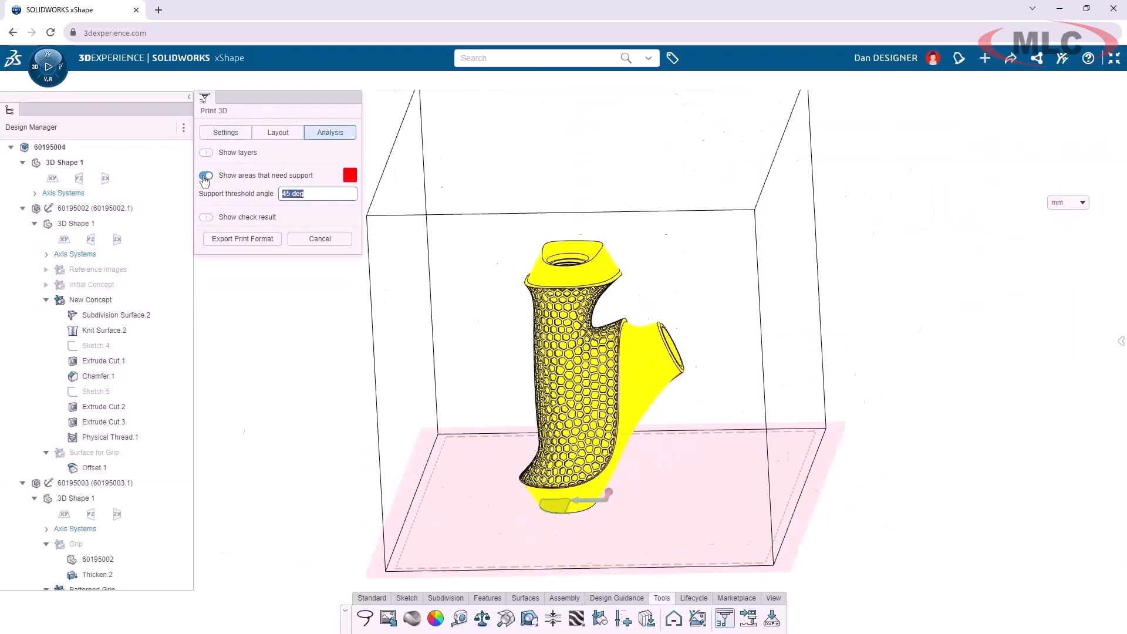
left_click(206, 153)
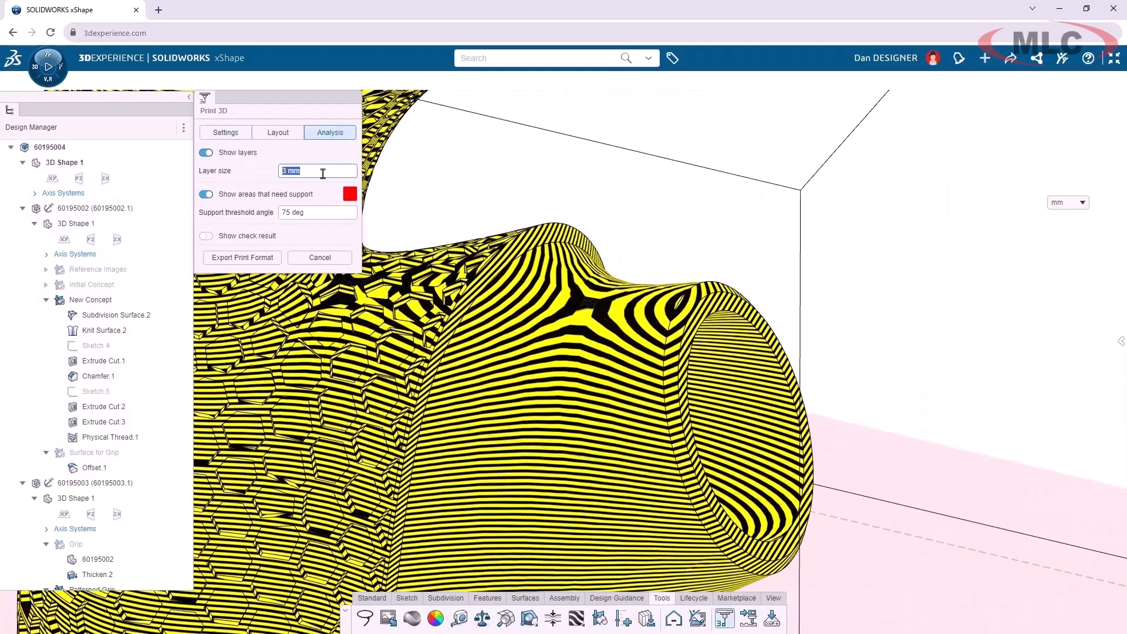